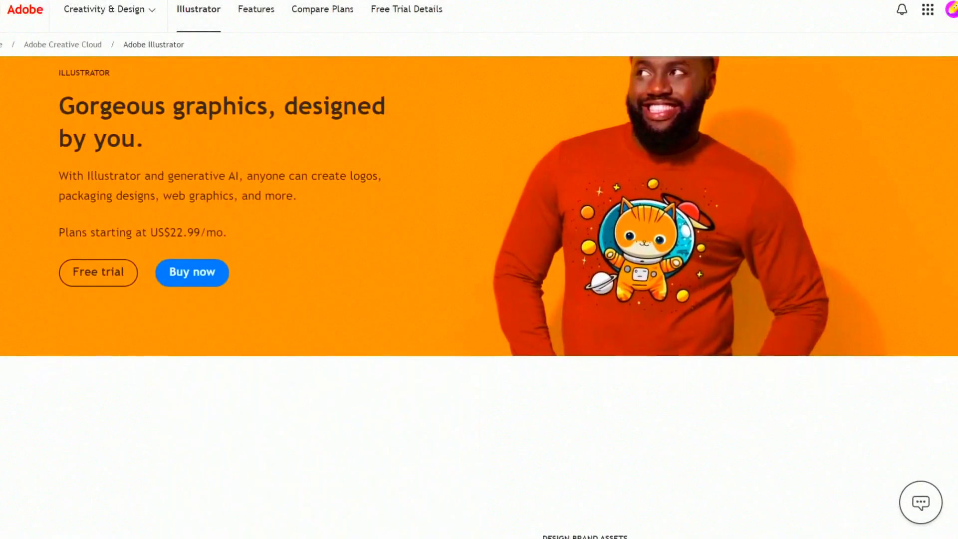
scroll(down, 3)
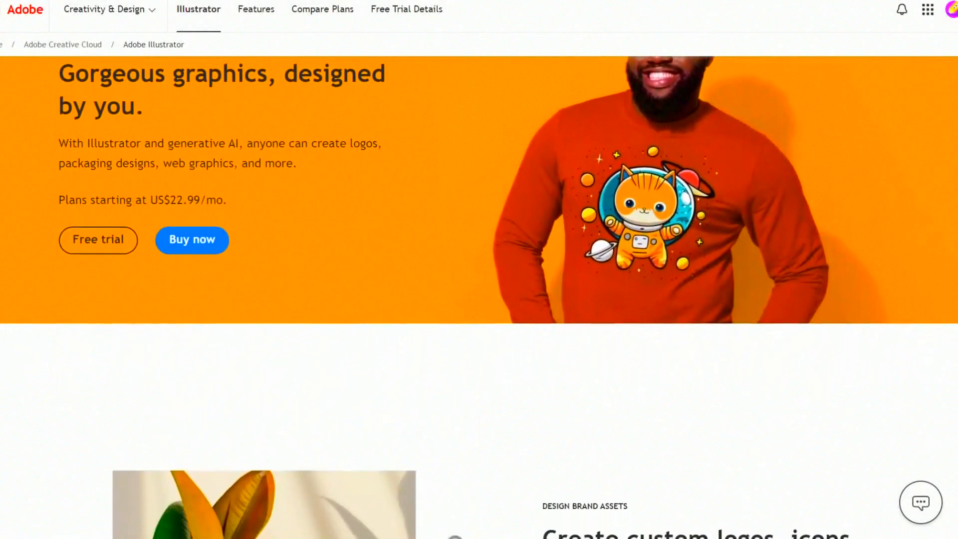
scroll(down, 3)
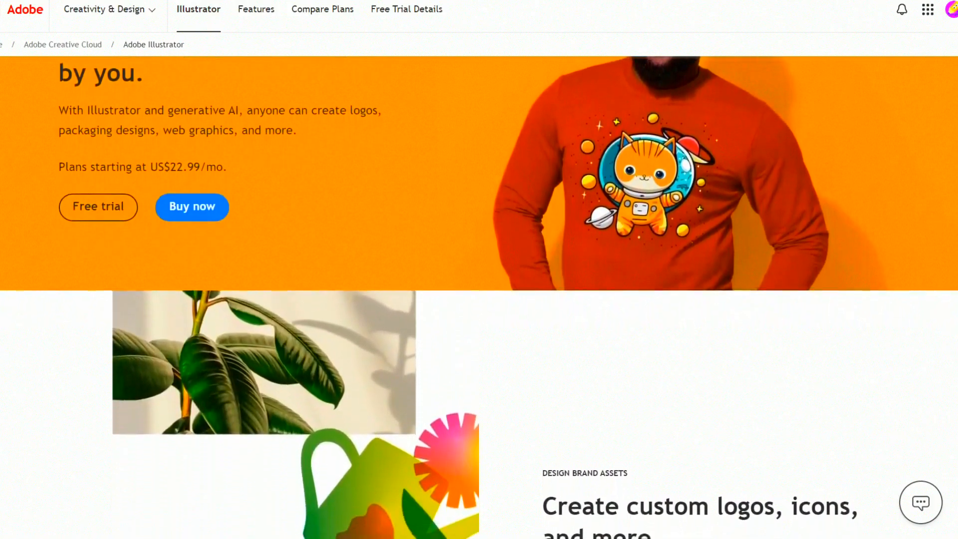
scroll(down, 3)
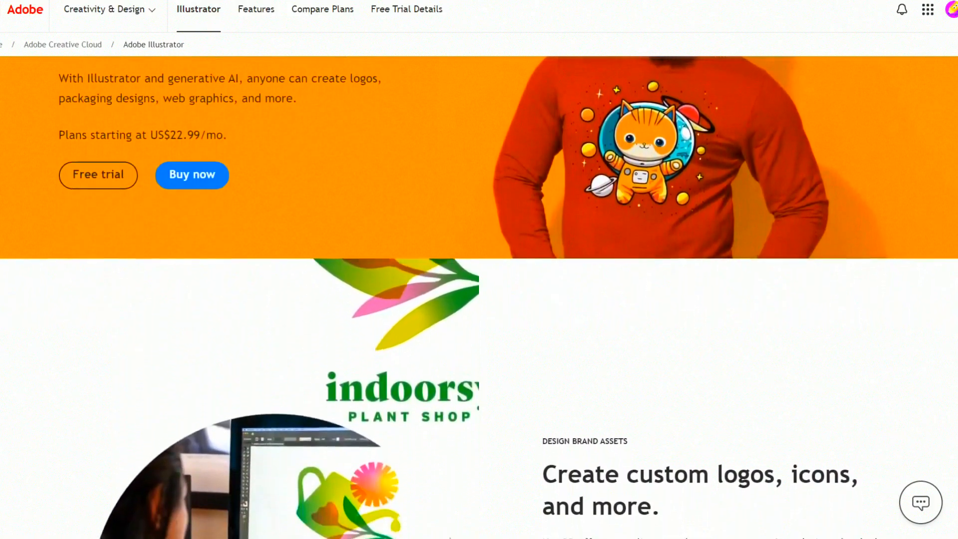
scroll(down, 3)
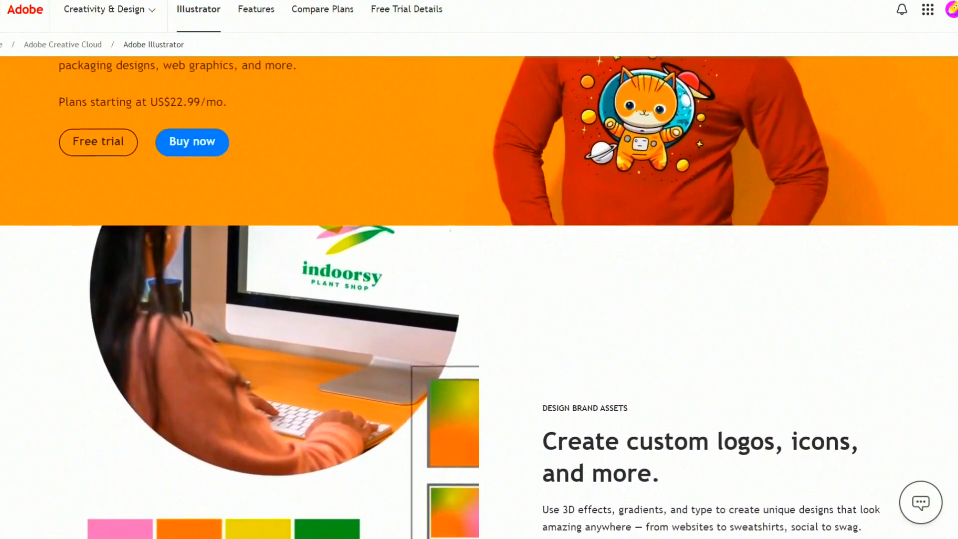
scroll(down, 3)
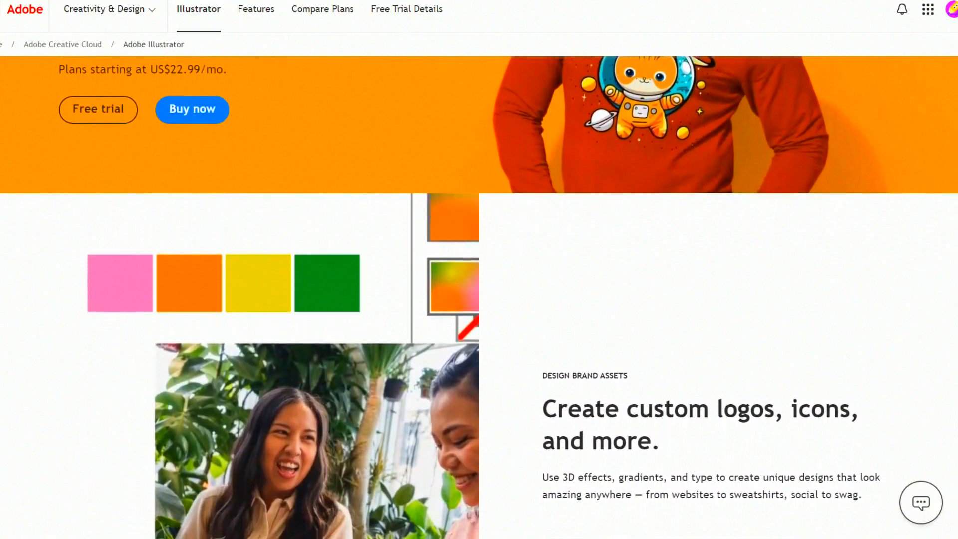
scroll(down, 3)
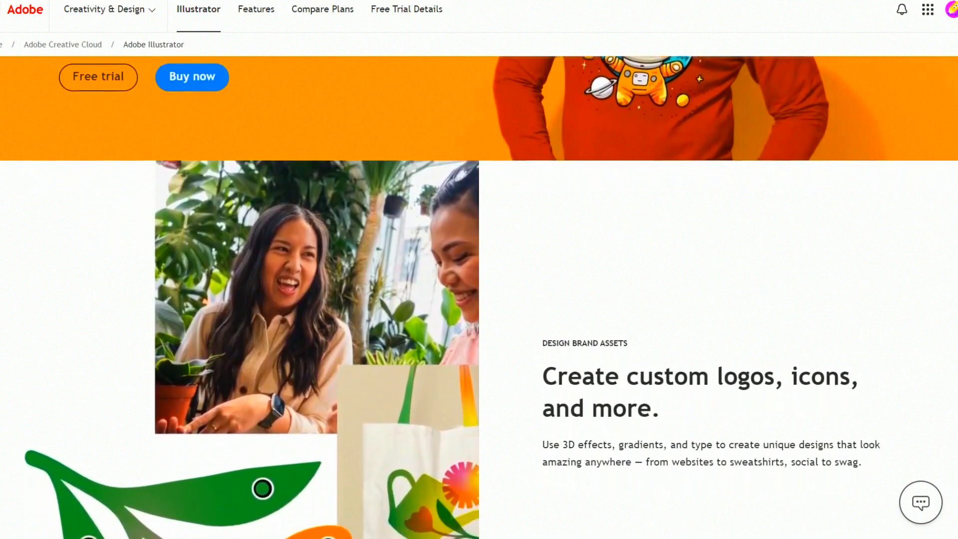
scroll(down, 3)
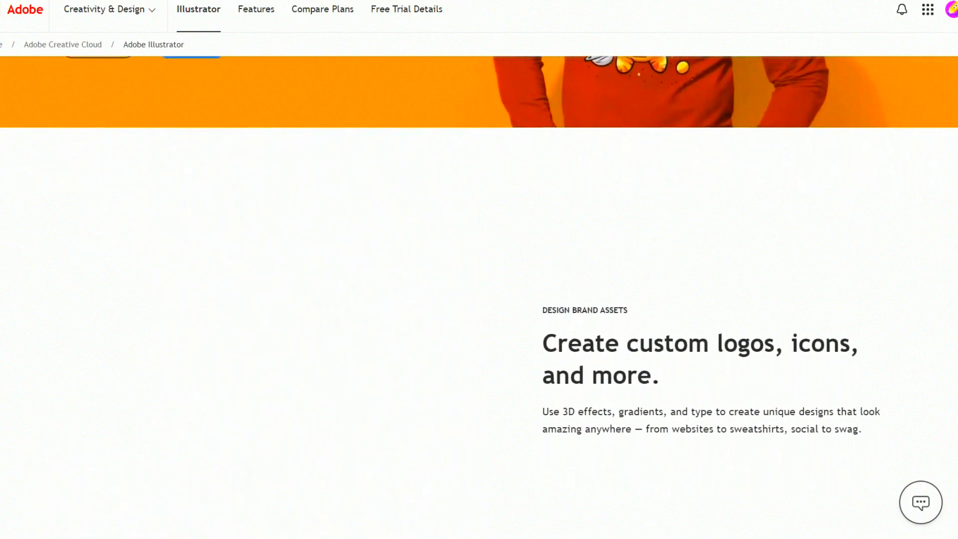
scroll(down, 3)
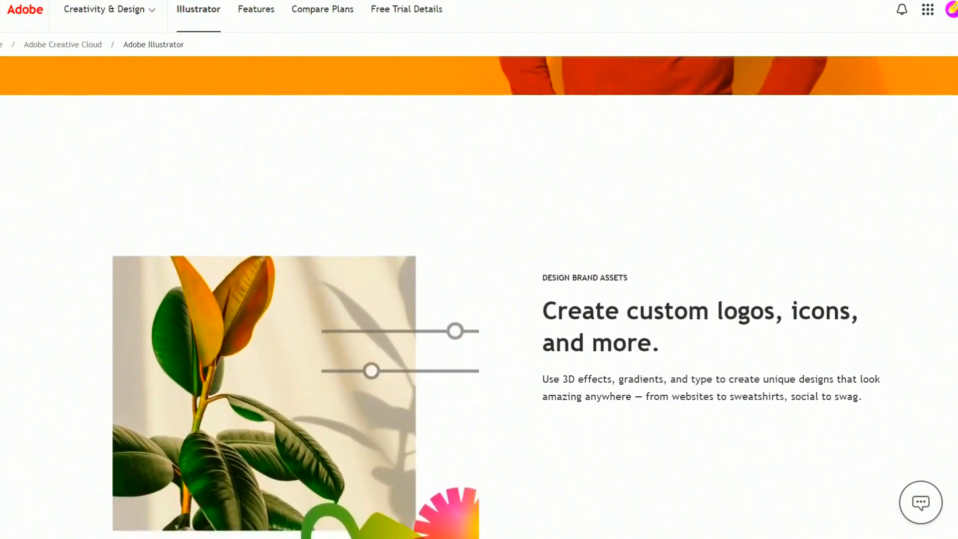
scroll(down, 3)
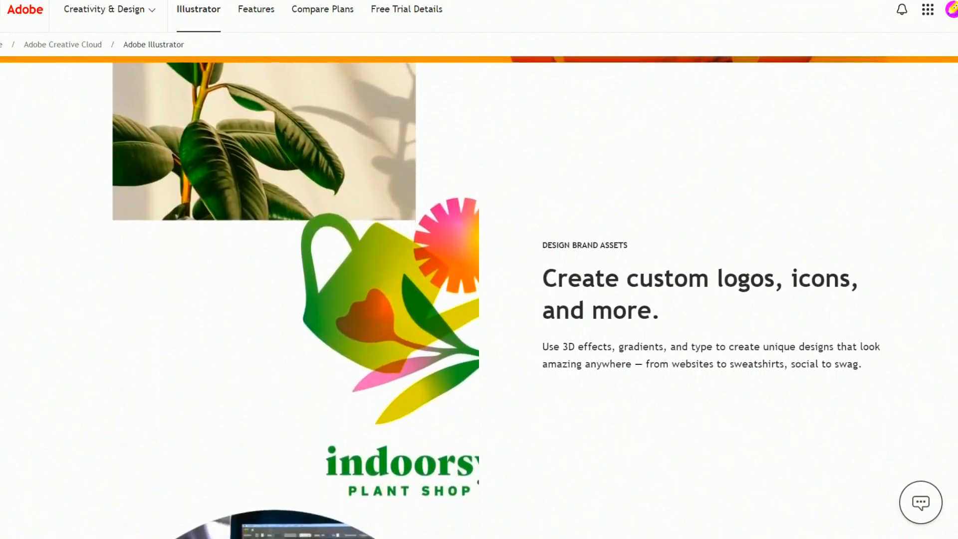
scroll(down, 3)
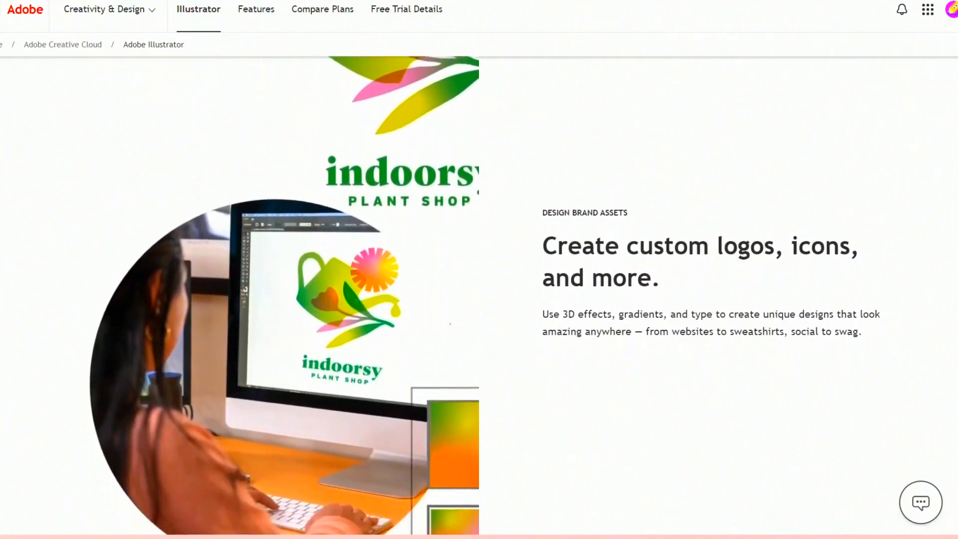
scroll(down, 3)
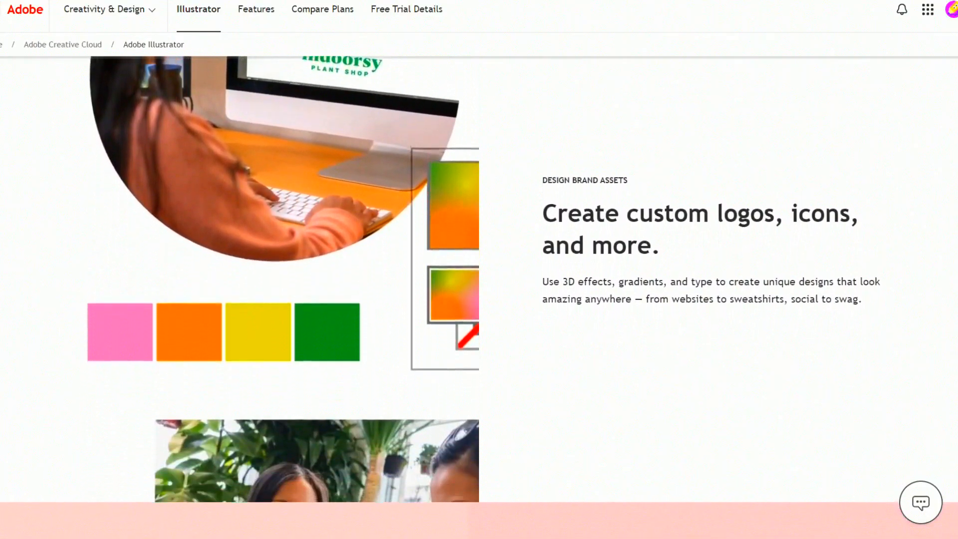
scroll(down, 3)
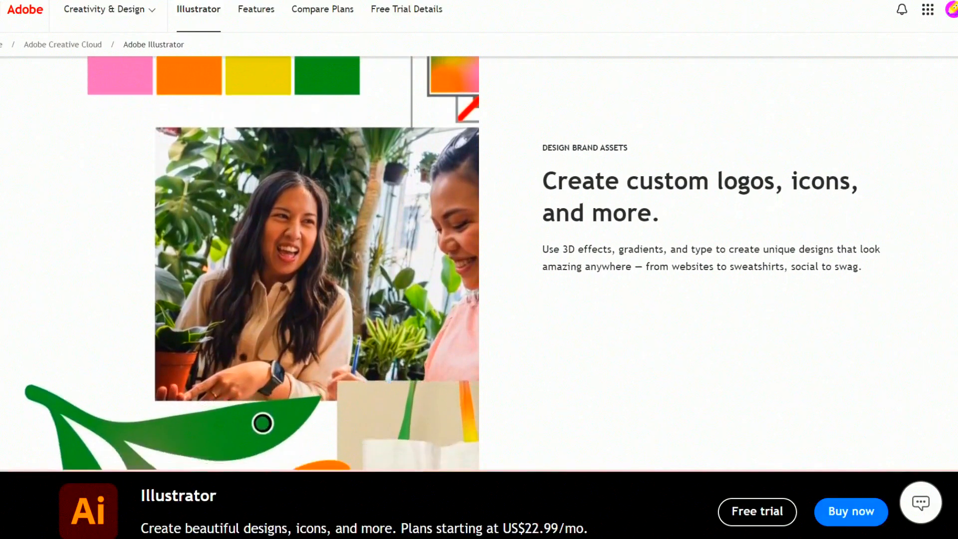
scroll(down, 3)
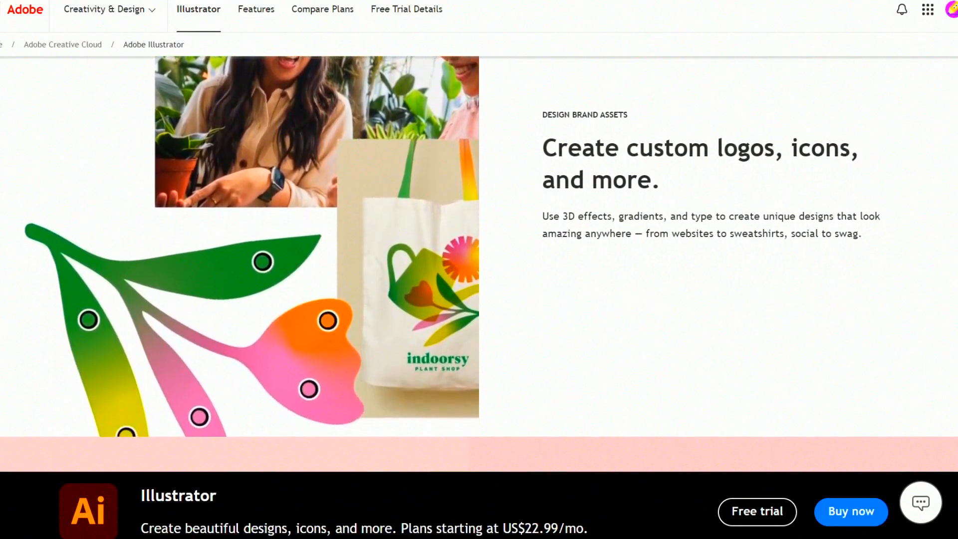
scroll(down, 3)
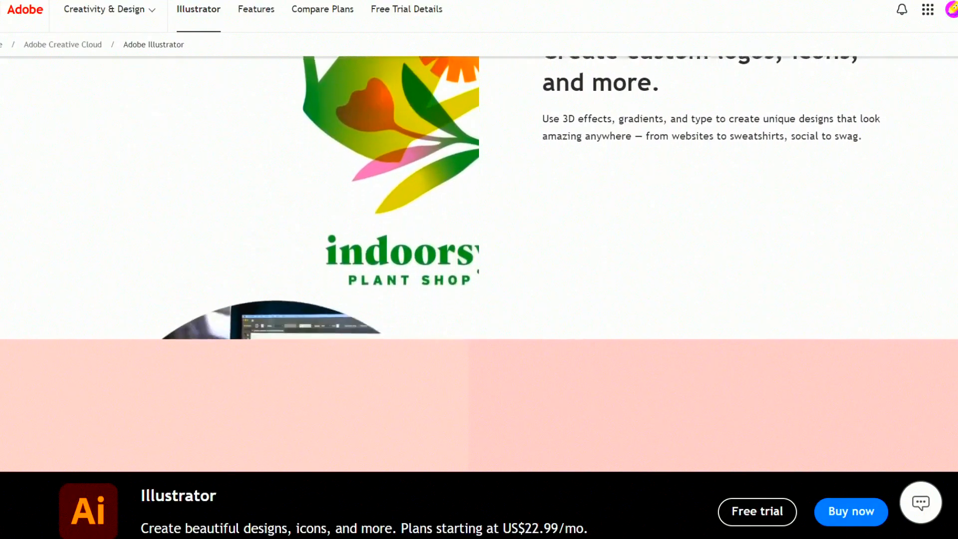
scroll(down, 3)
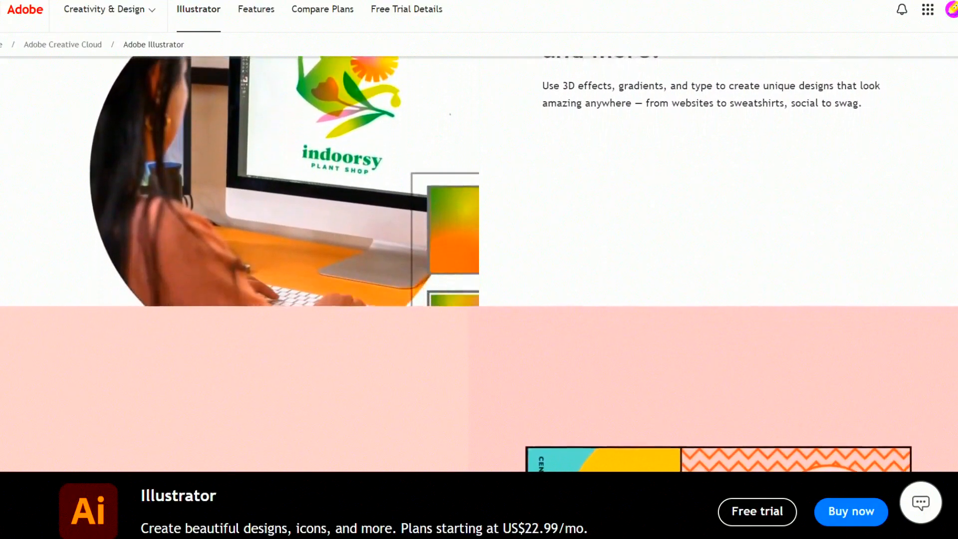
scroll(down, 3)
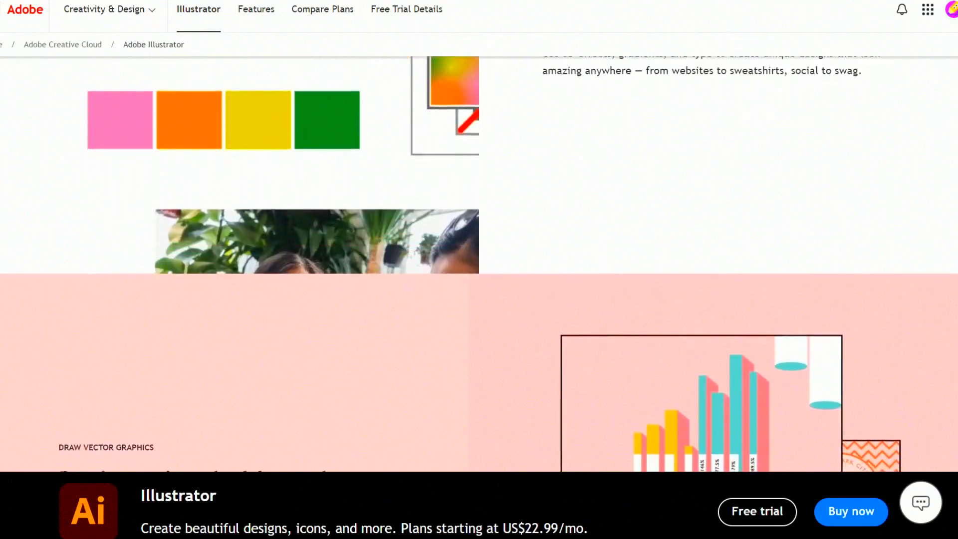
scroll(down, 3)
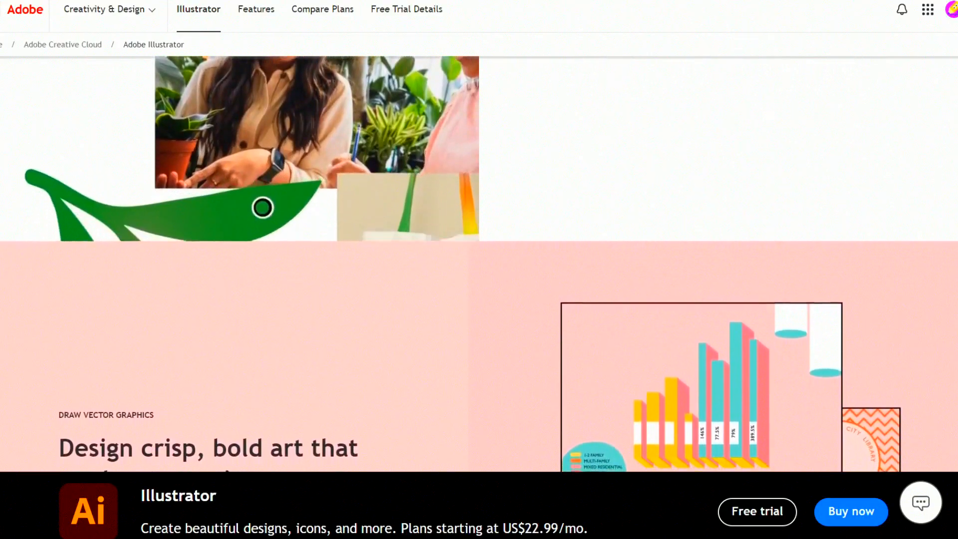